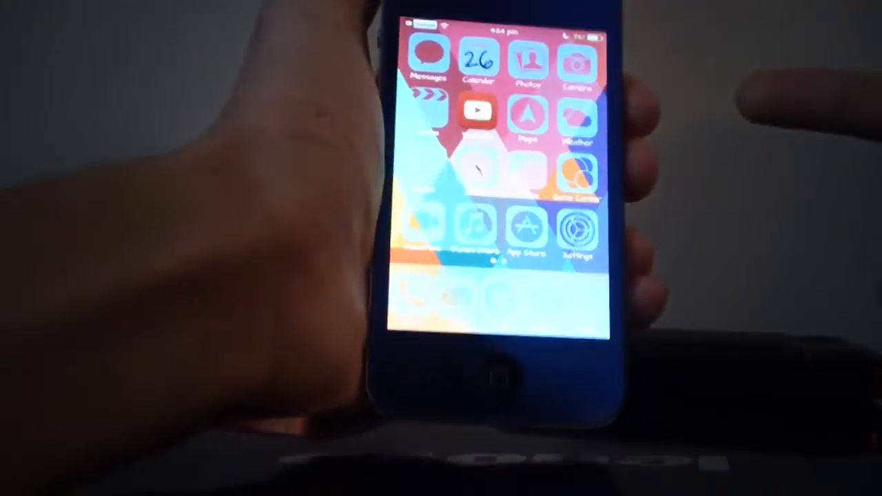
- Launch Settings from the home screen and go to the FaceOff 7 preferences page
{"action": "left_click", "coordinate": [577, 231]}
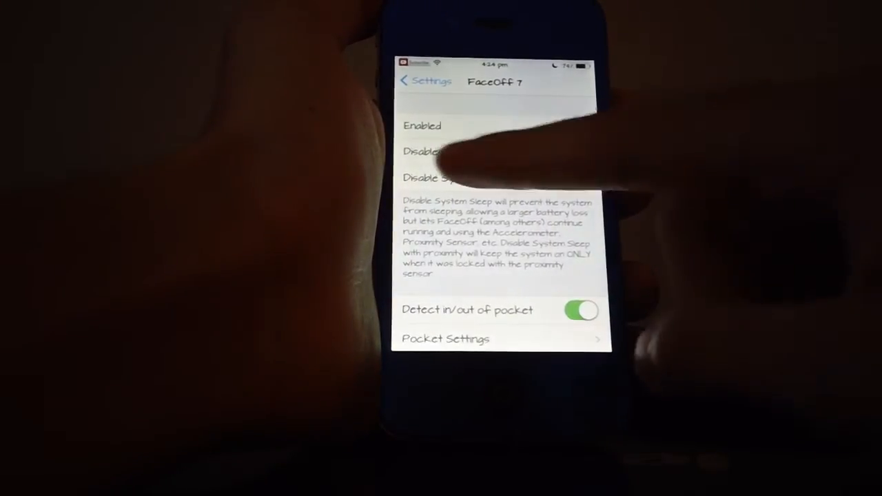
- Check FaceOff 7's Pocket Settings, then turn off Enable SmartCover (iPad)
{"action": "left_click", "coordinate": [572, 125]}
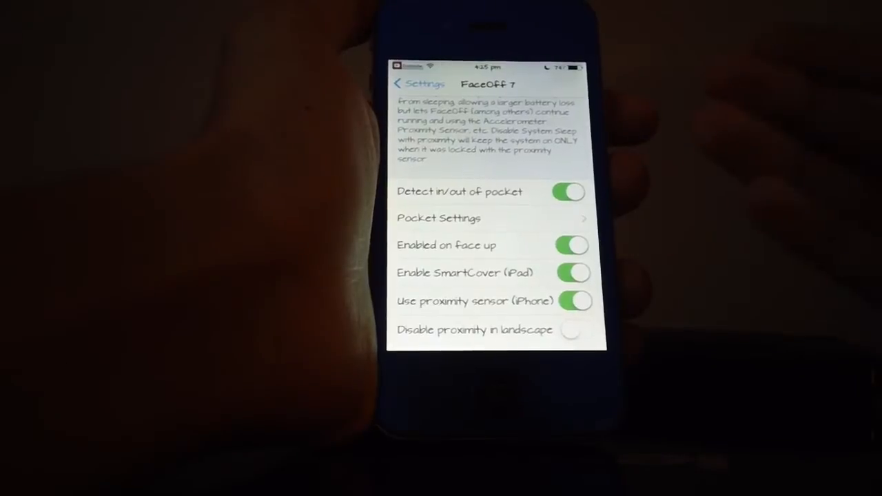
{"action": "left_click", "coordinate": [439, 218]}
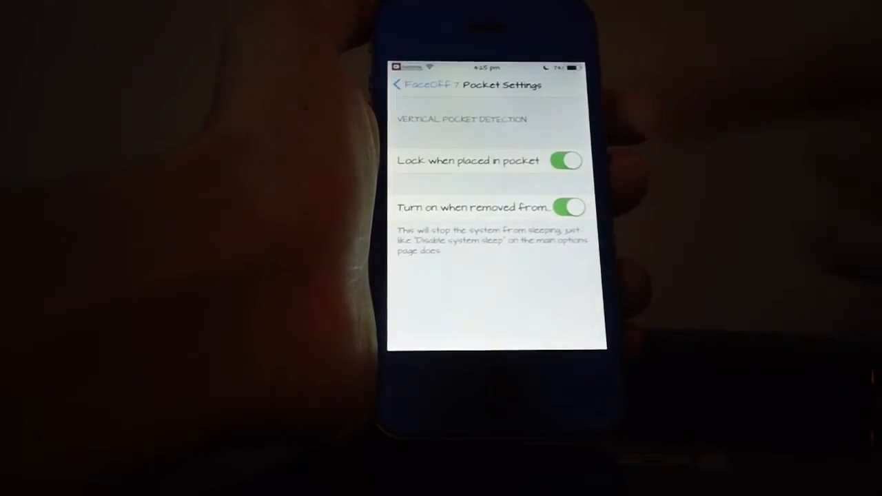
{"action": "left_click", "coordinate": [401, 85]}
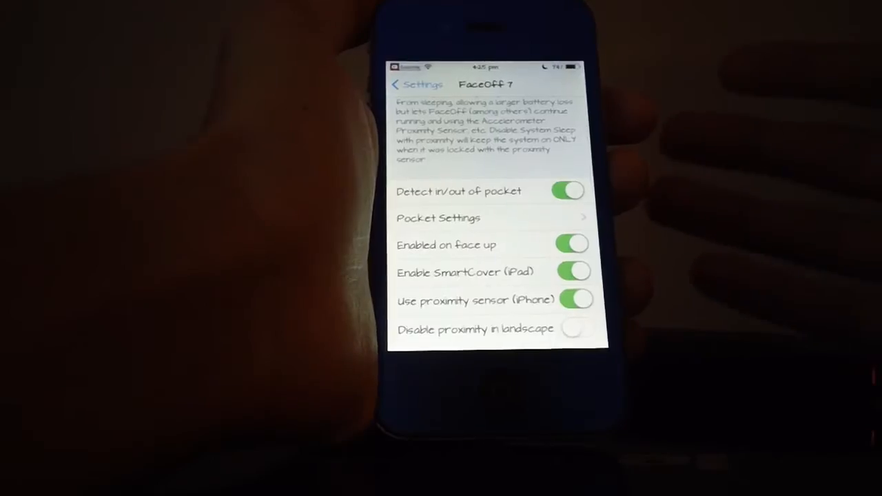
{"action": "scroll", "scroll_direction": "down", "scroll_amount": 3}
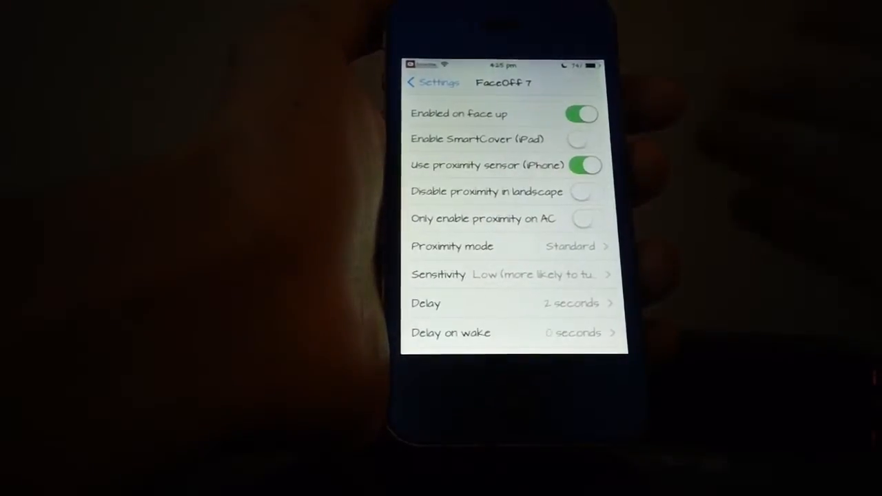
- Review FaceOff 7's proximity, delay and AC-power options, then go back to the tweaks list
{"action": "left_click", "coordinate": [585, 166]}
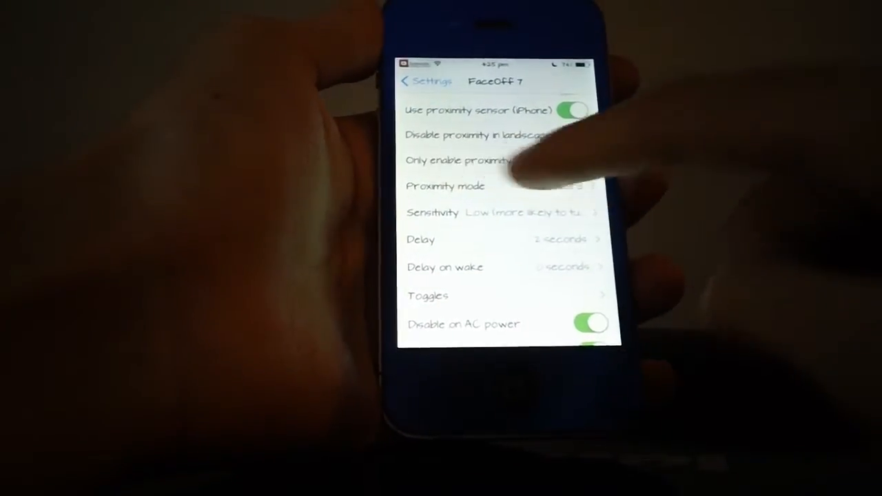
{"action": "scroll", "scroll_direction": "down", "scroll_amount": 3}
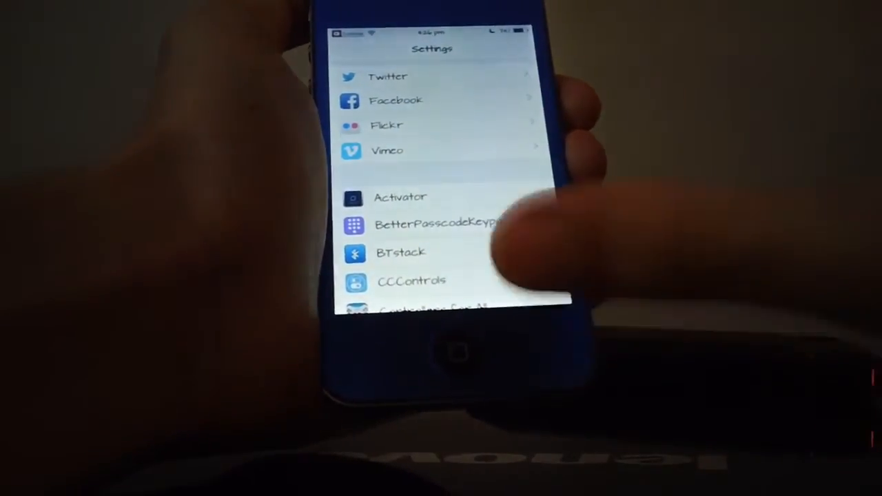
- Reopen FaceOff 7, turn off Disable on AC power and Disable lighting up, then go Home
{"action": "scroll", "scroll_direction": "down", "scroll_amount": 3}
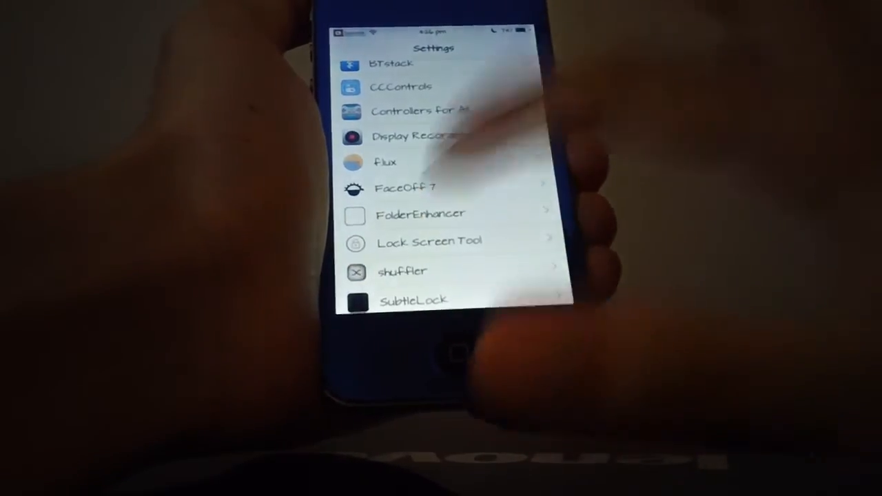
{"action": "left_click", "coordinate": [406, 188]}
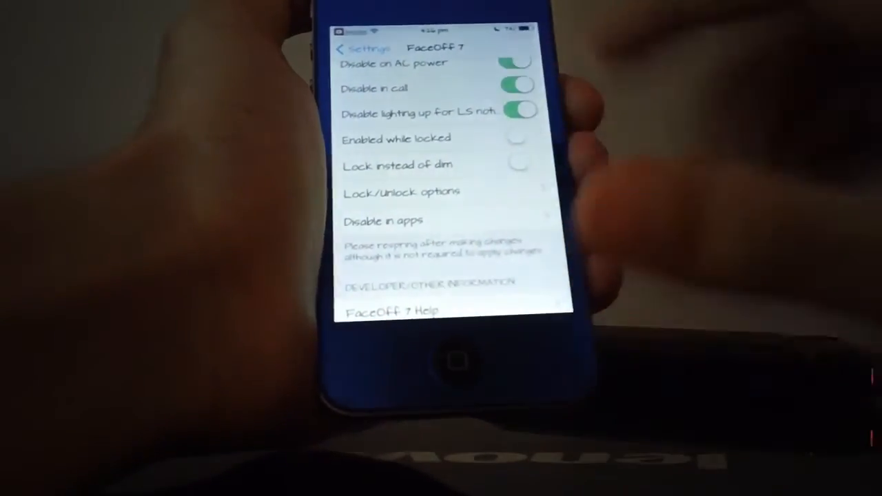
{"action": "scroll", "scroll_direction": "down", "scroll_amount": 3}
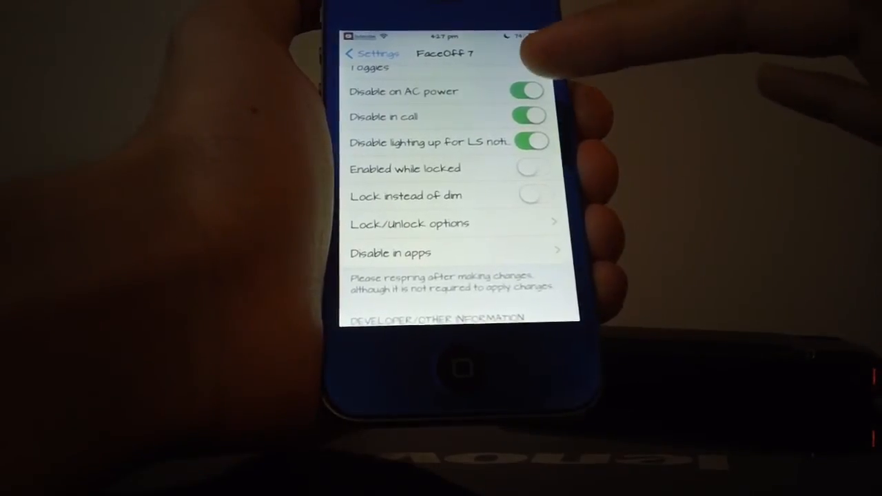
{"action": "left_click", "coordinate": [527, 90]}
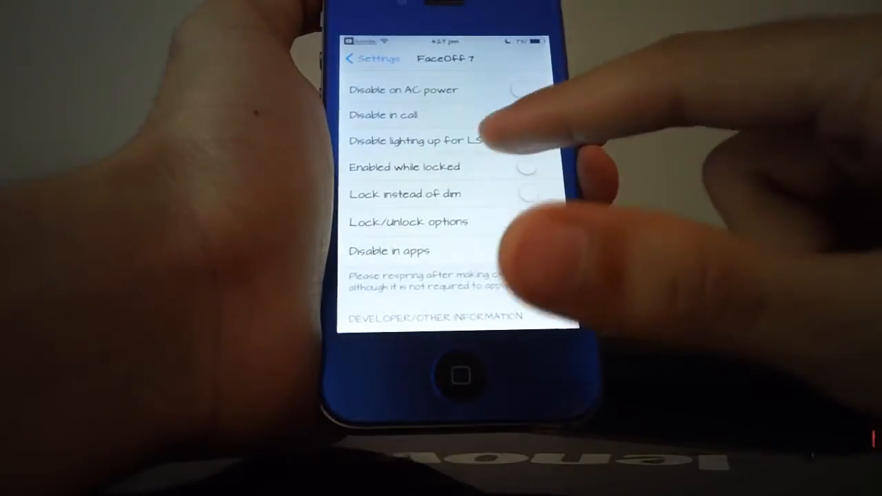
{"action": "left_click", "coordinate": [534, 140]}
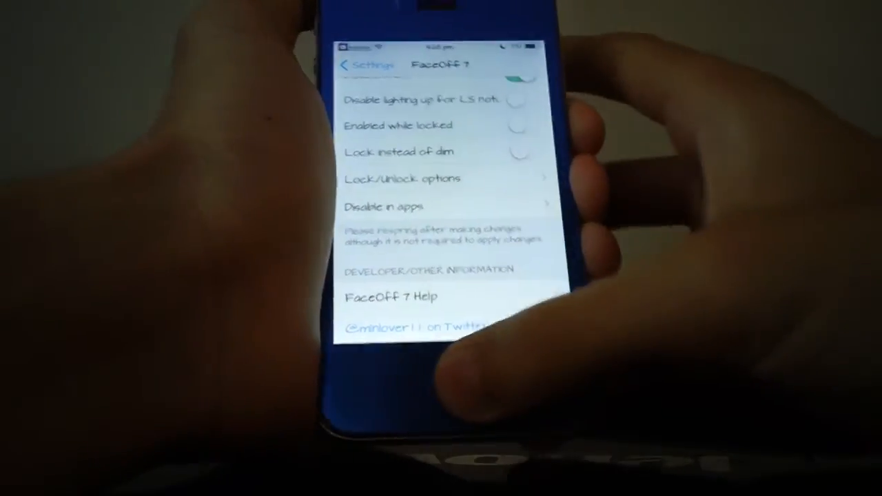
{"action": "left_click", "coordinate": [441, 373]}
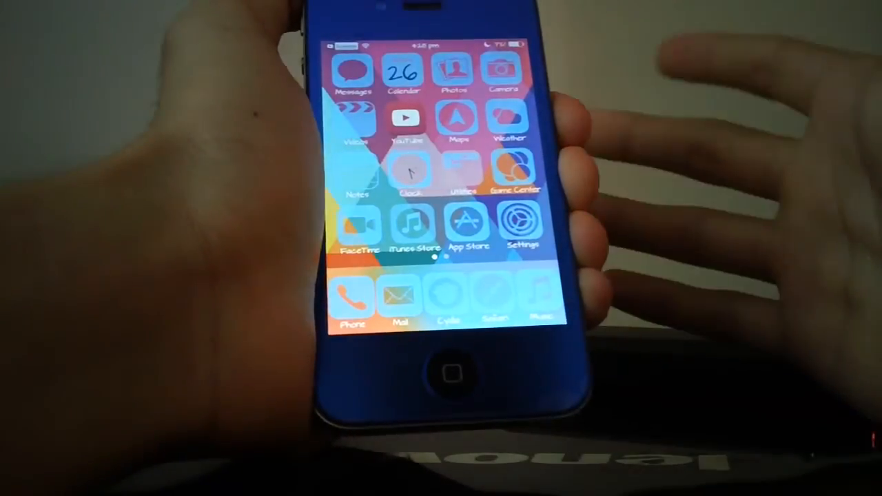